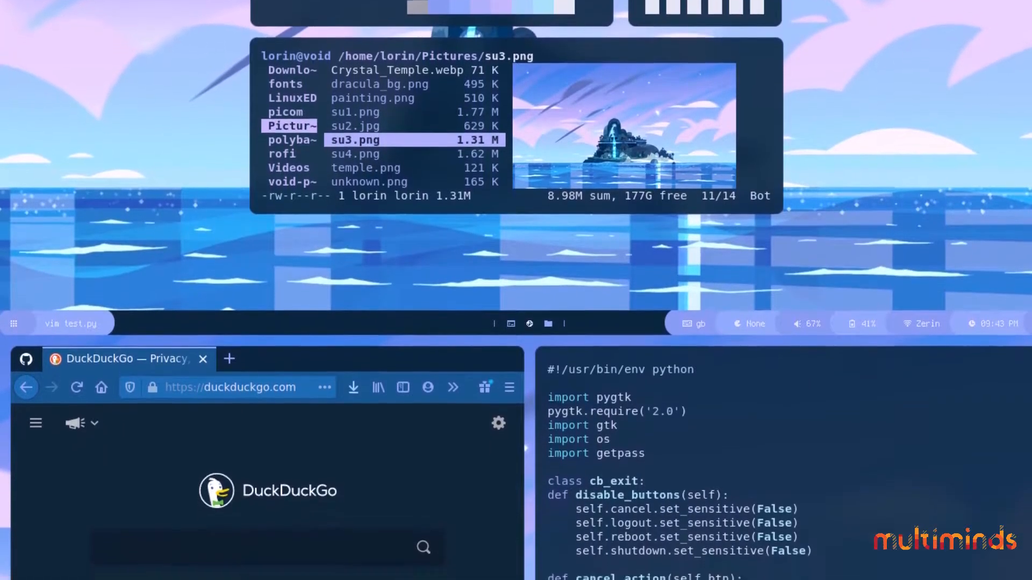
scroll(down, 3)
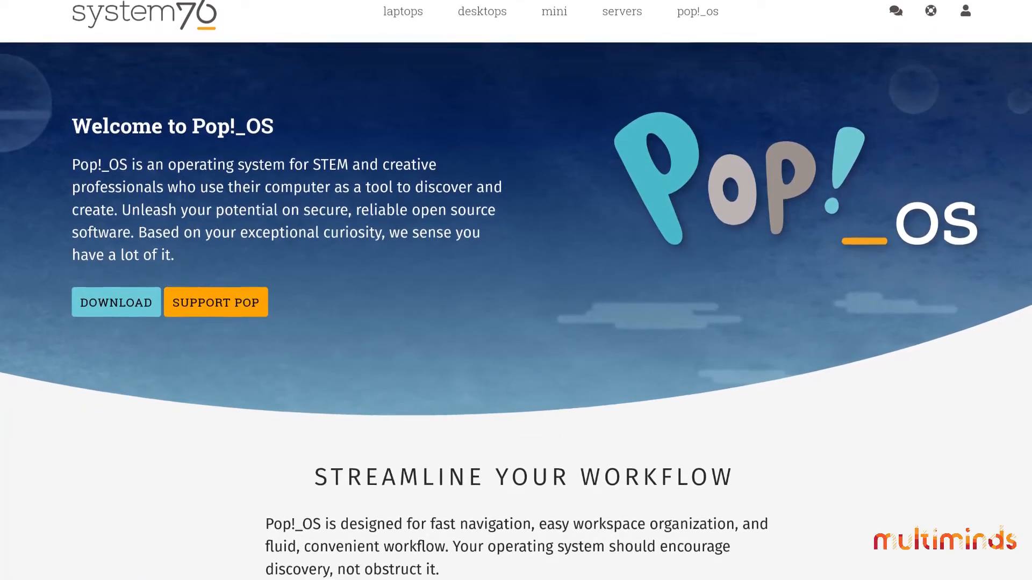
scroll(down, 3)
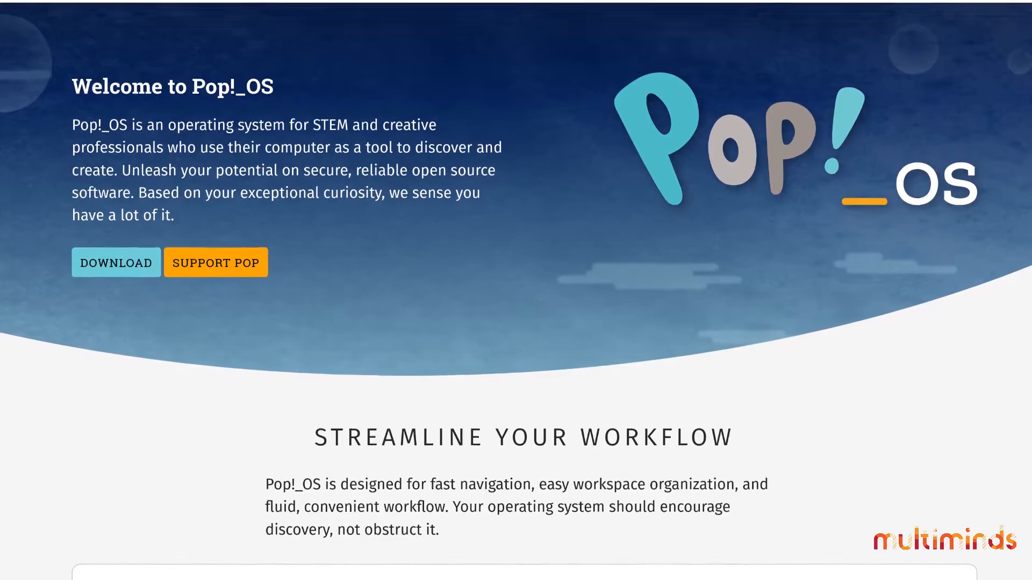
scroll(down, 3)
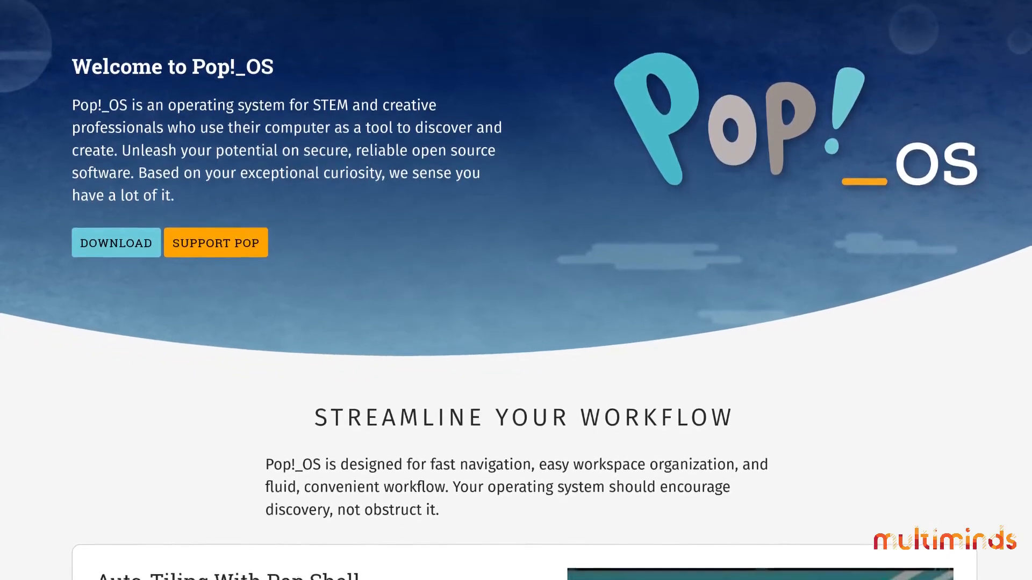
scroll(down, 3)
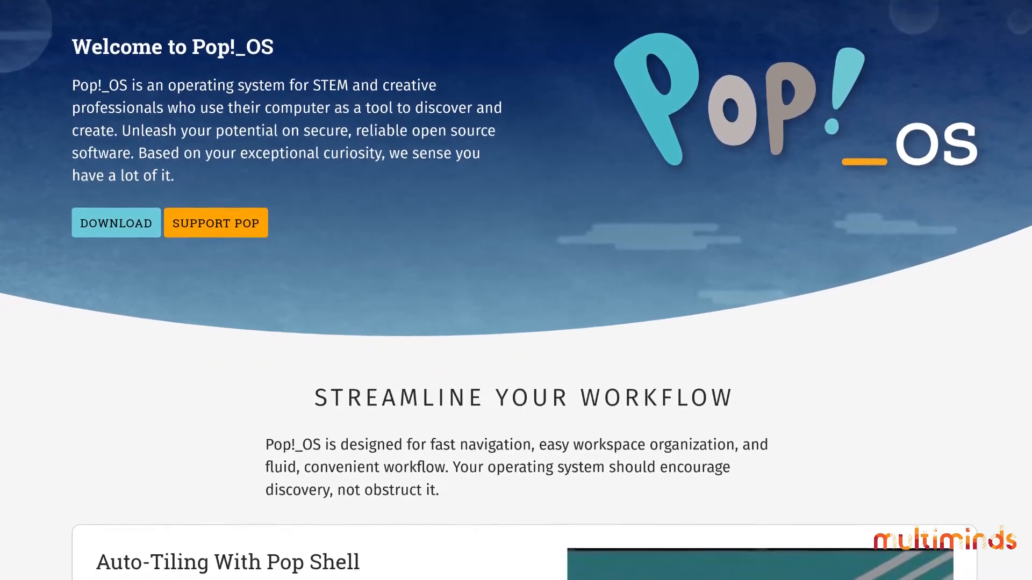
scroll(down, 3)
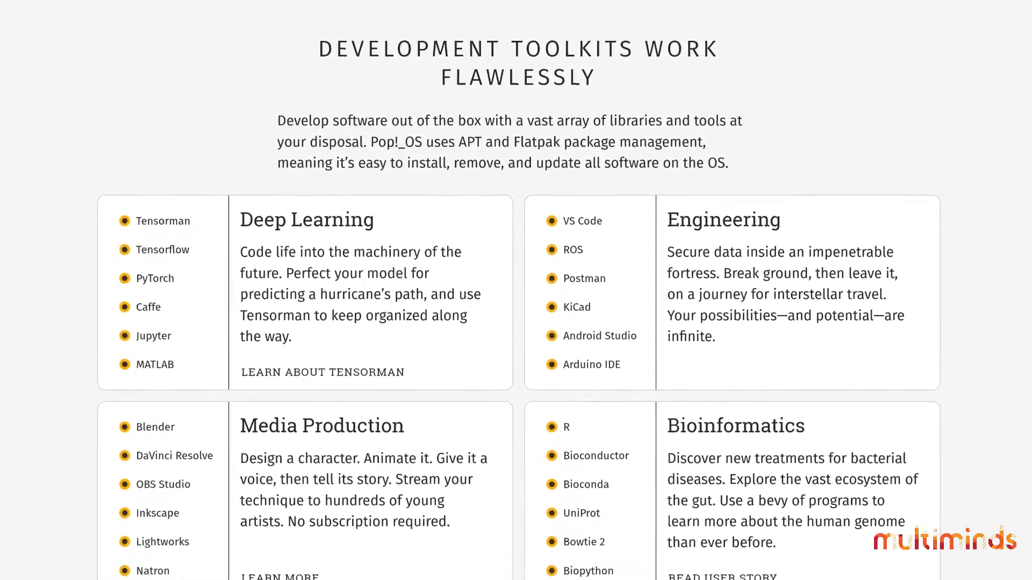
scroll(up, 3)
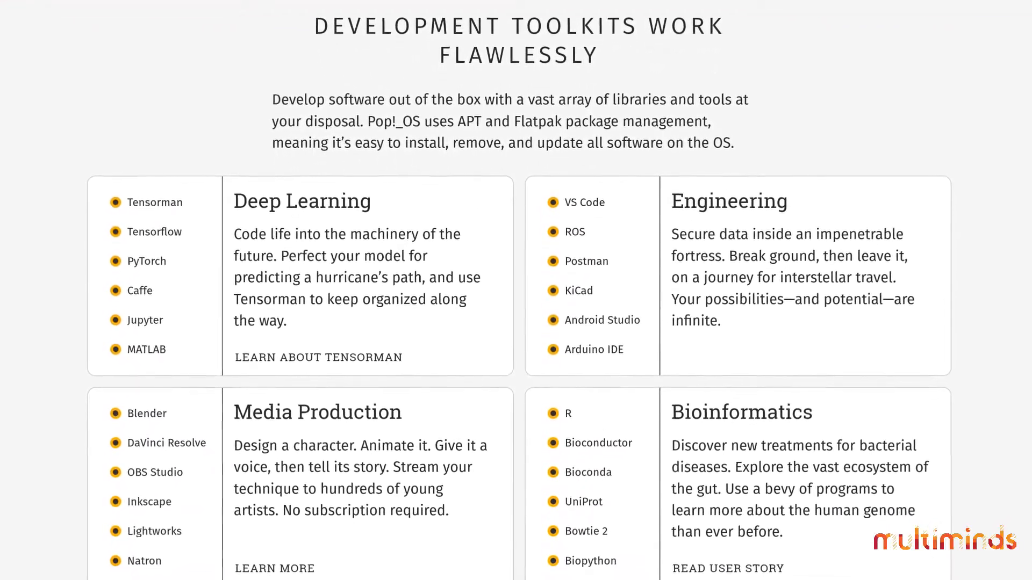
scroll(down, 3)
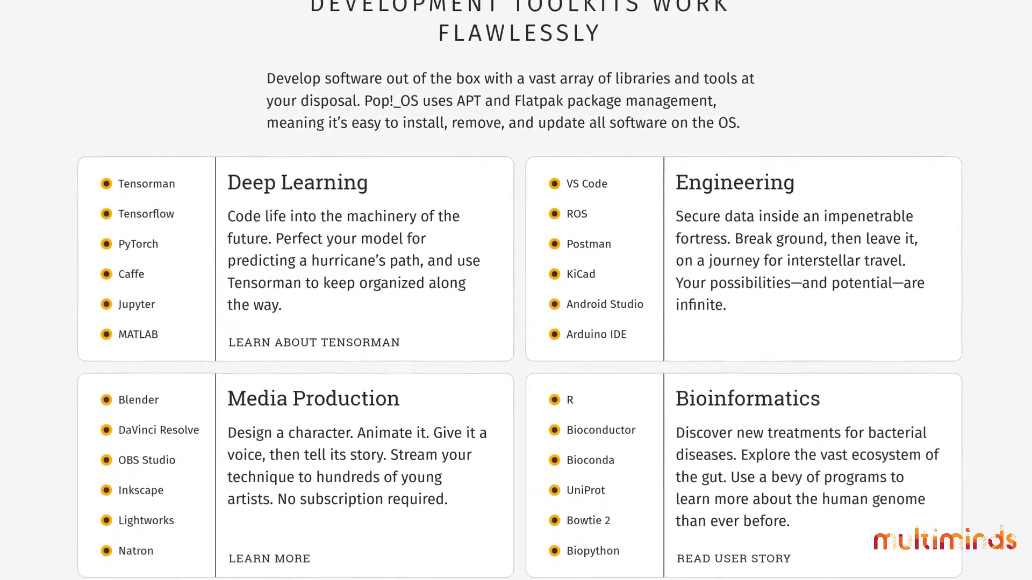
scroll(up, 3)
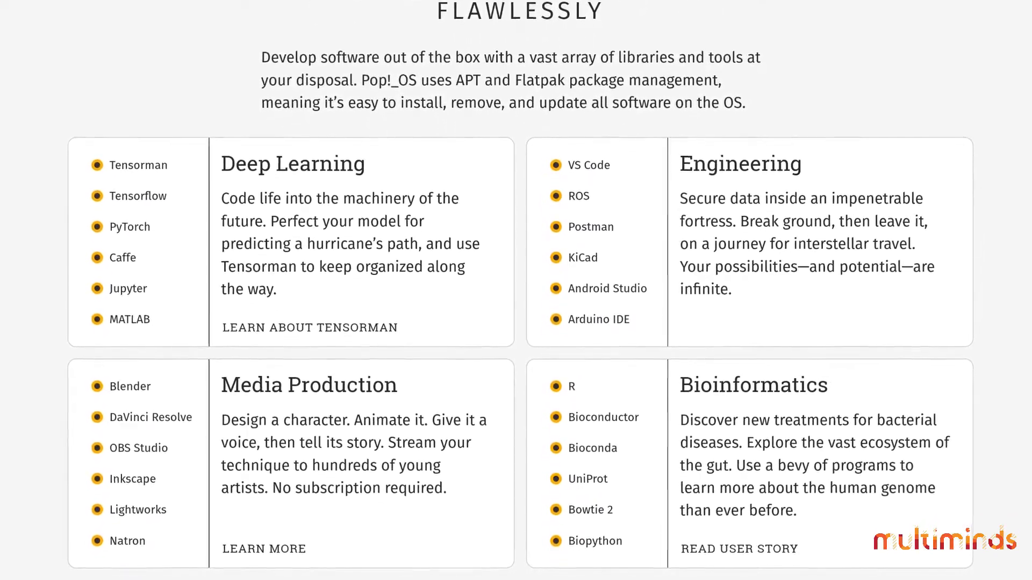
scroll(down, 3)
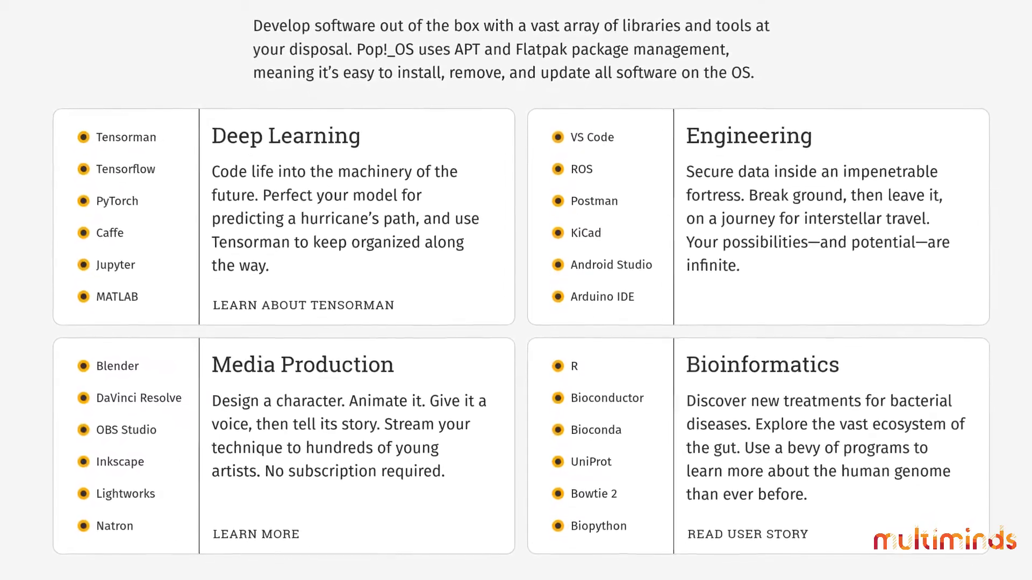